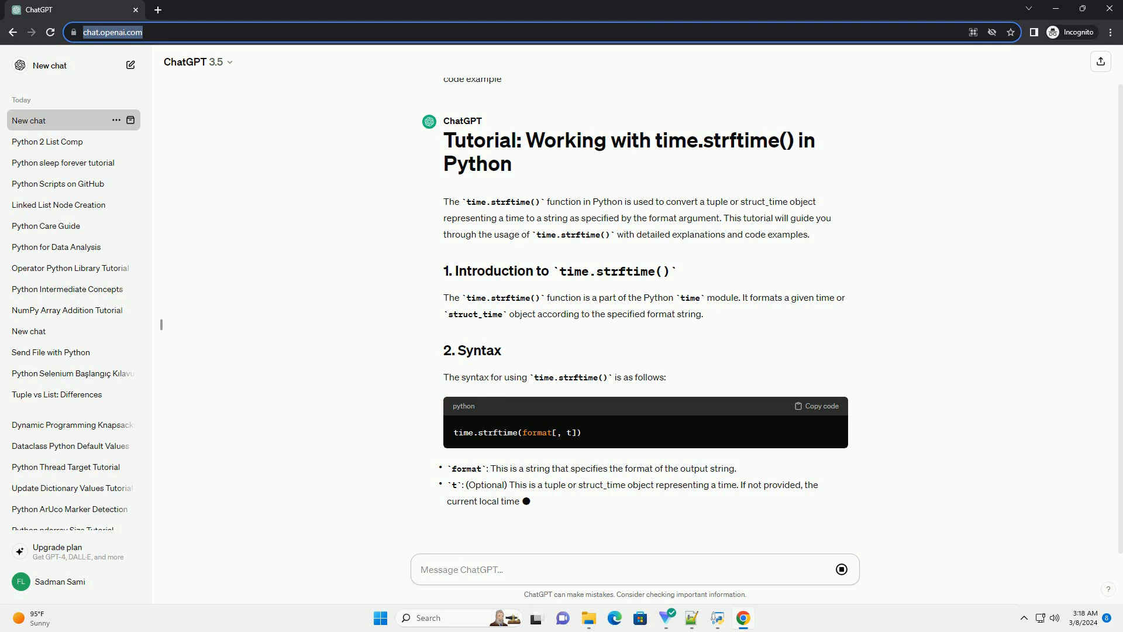
# - Follow the strftime reply through its Syntax section and the %Y, %m format codes list
pyautogui.click(461, 569)
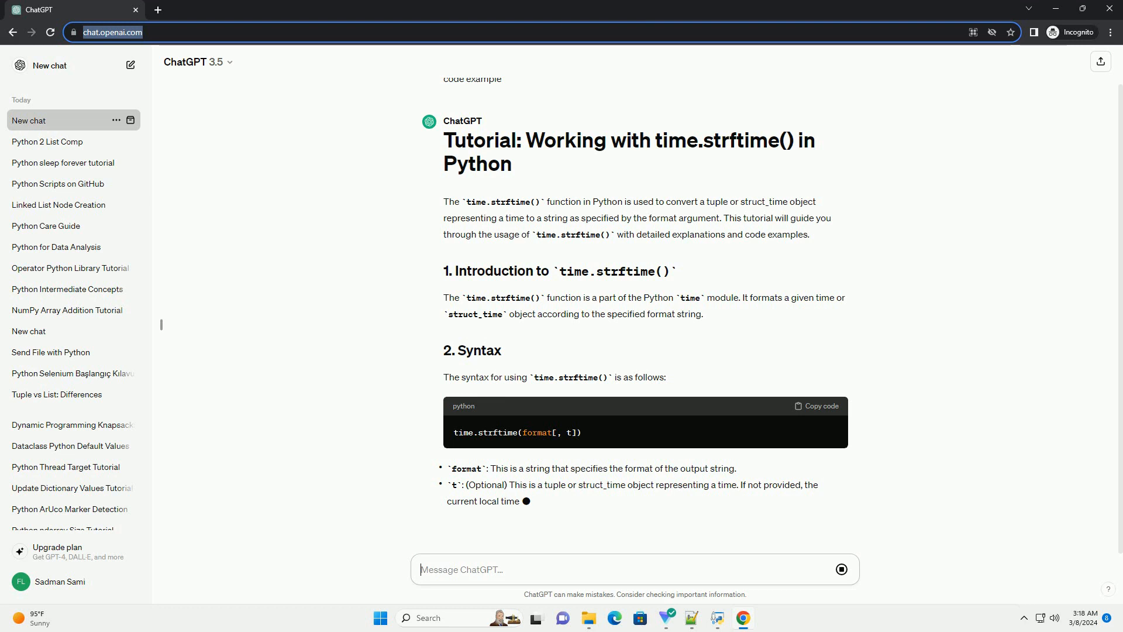
pyautogui.scroll(-3)
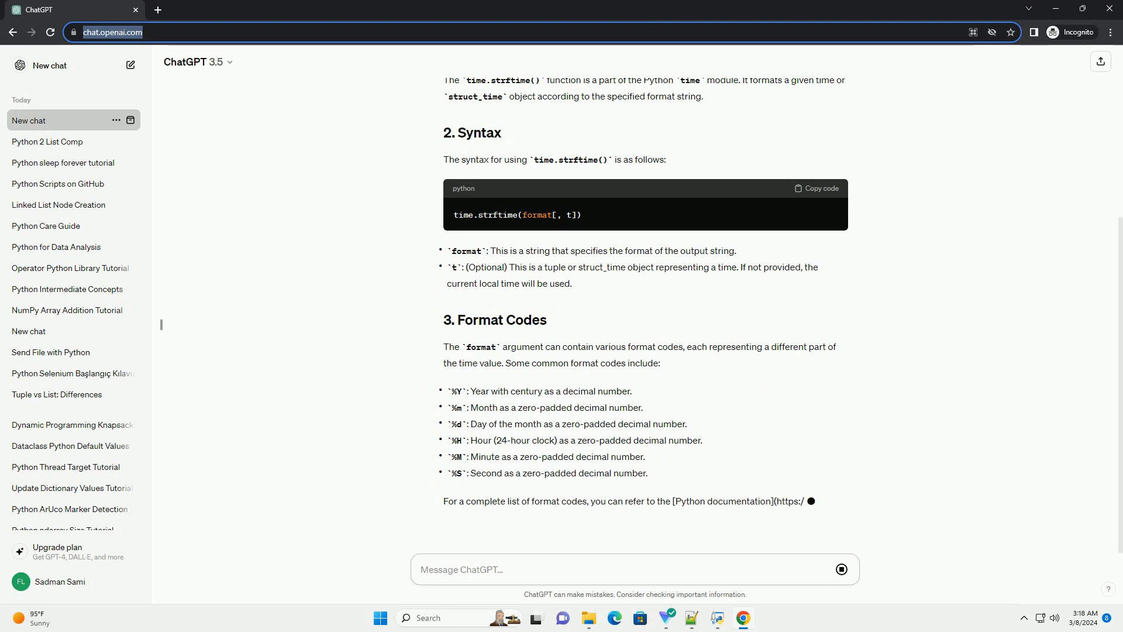
# - Keep the Code Example section in view as it writes import time and local time retrieval
pyautogui.scroll(-3)
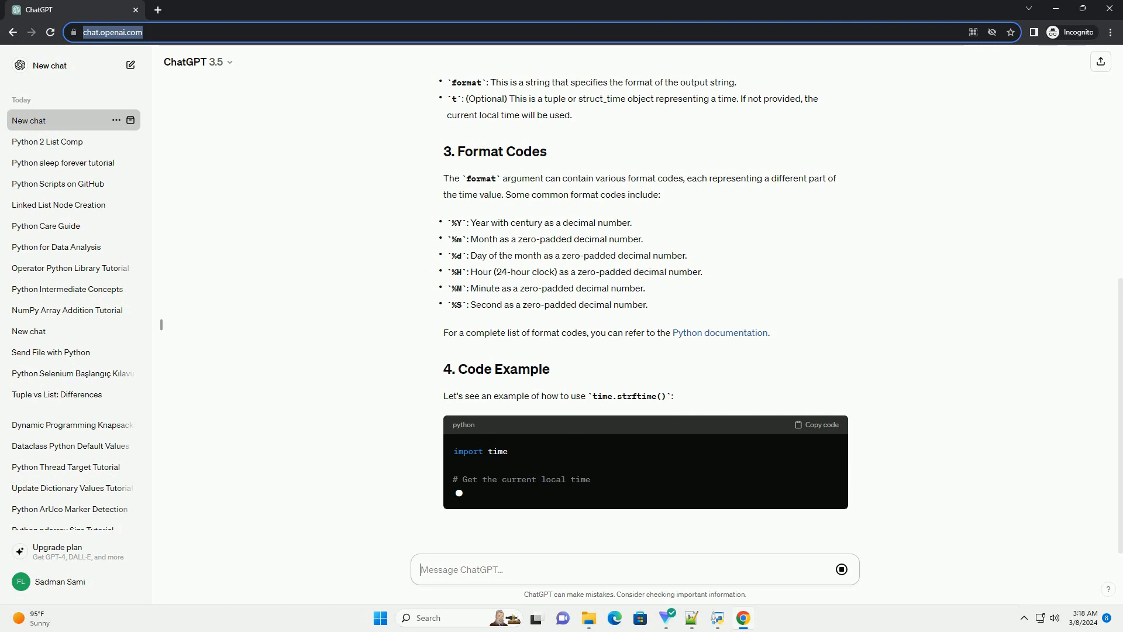
pyautogui.scroll(-3)
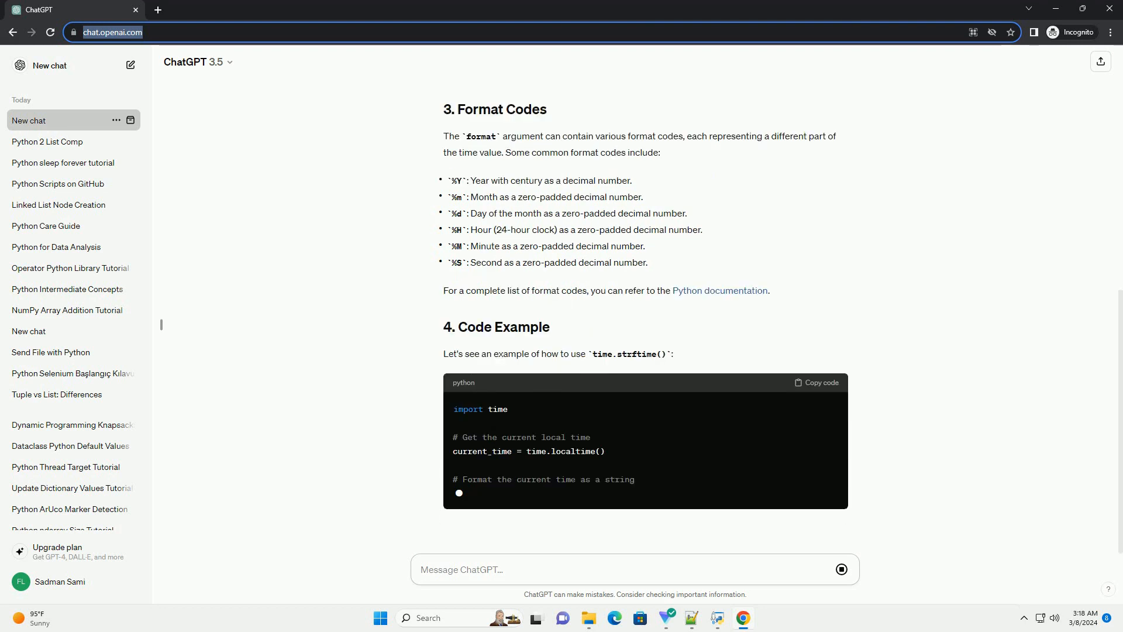